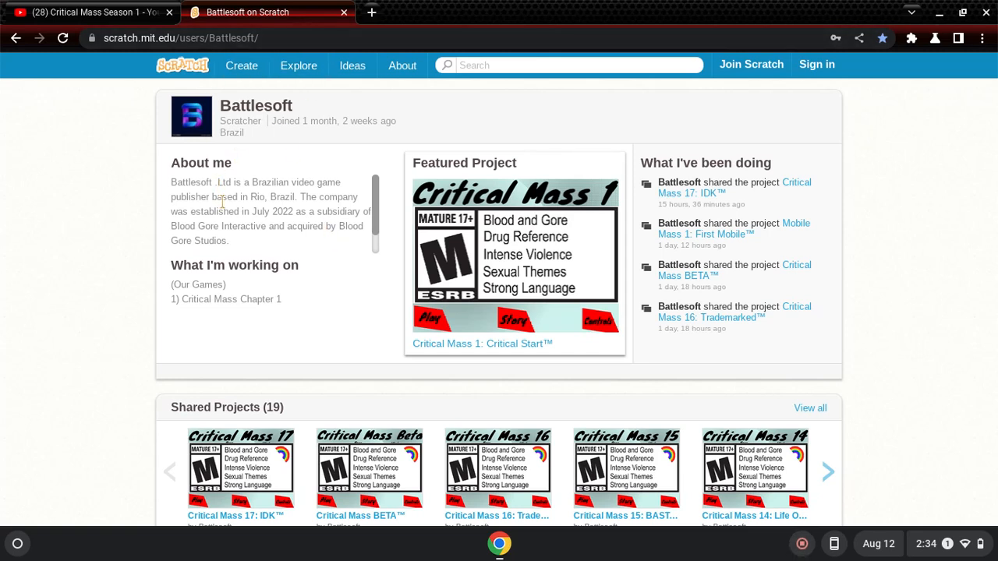
{"action": "mouse_move", "coordinate": [366, 468]}
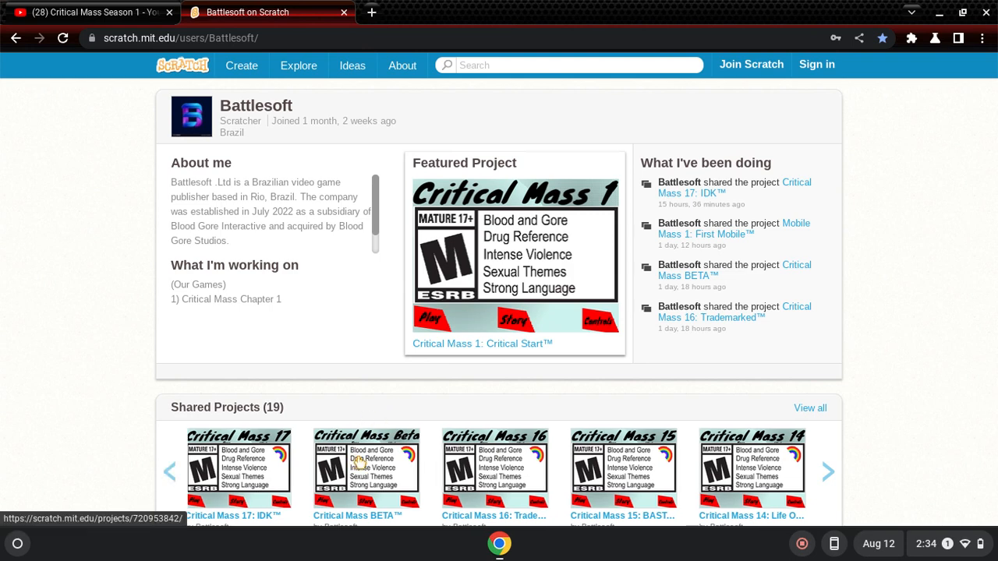
- Page three times through Battlesoft's Shared Projects carousel of Critical Mass games
{"action": "left_click", "coordinate": [828, 471]}
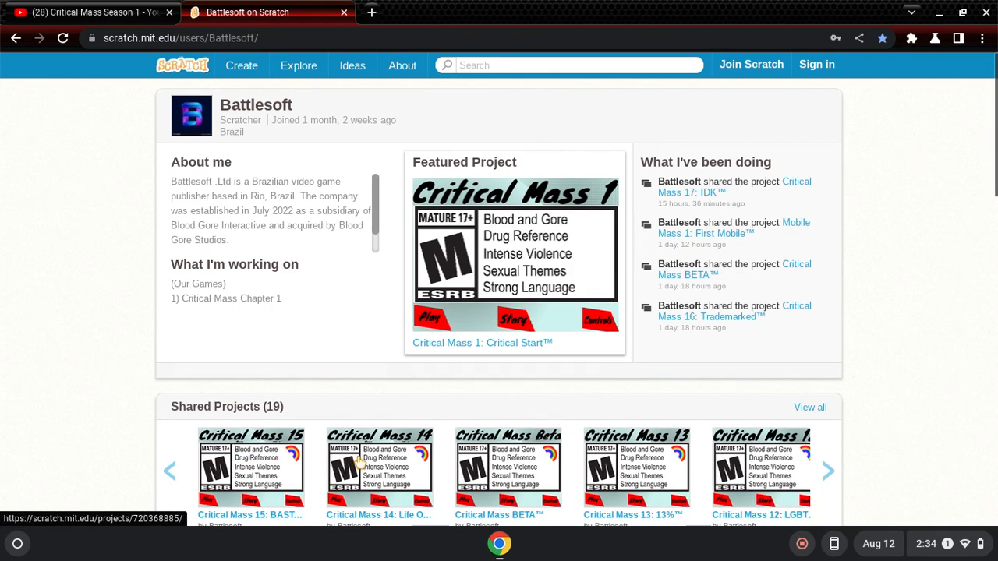
{"action": "left_click", "coordinate": [827, 471]}
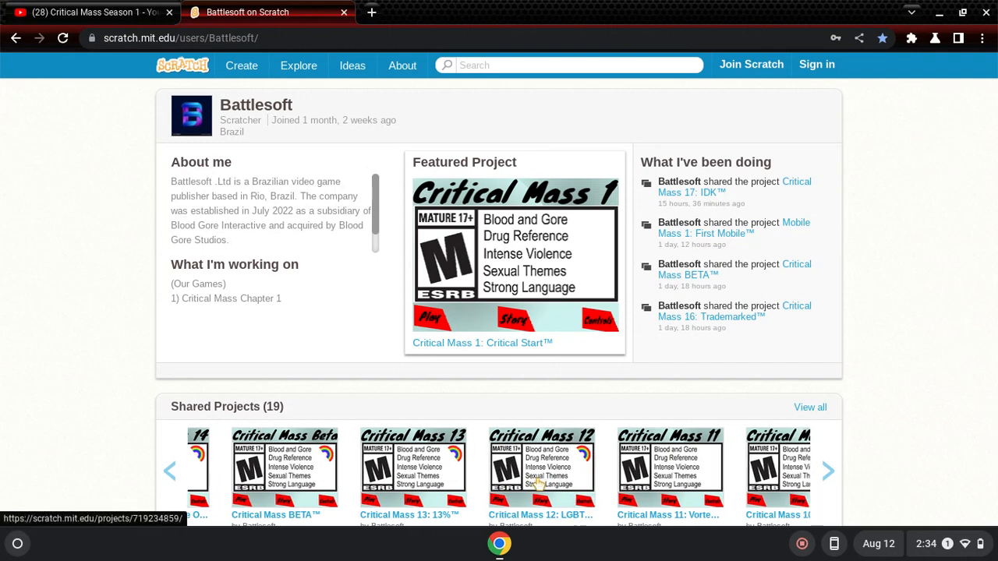
{"action": "left_click", "coordinate": [828, 470]}
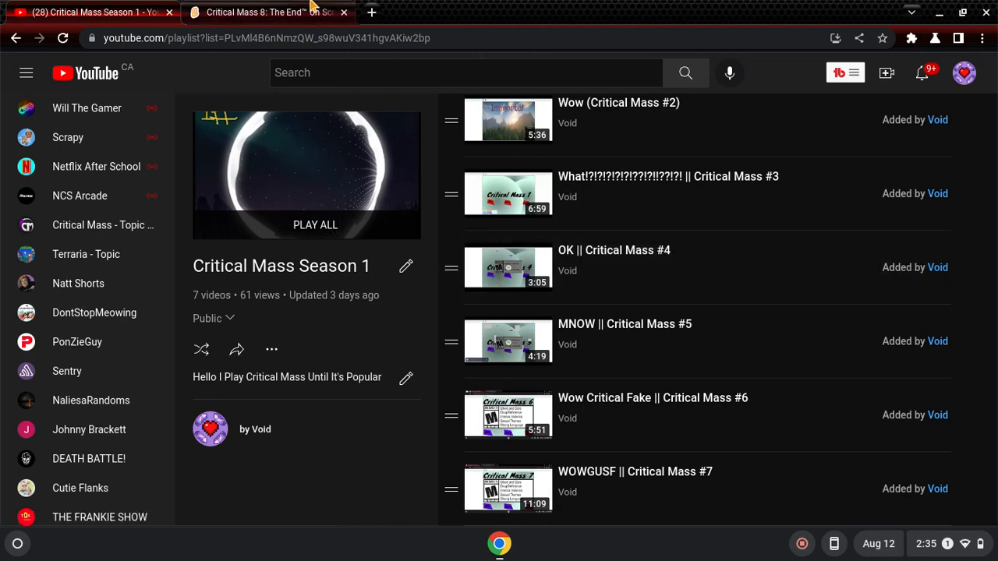
- Return to the Critical Mass 8: The End tab and play the game full-screen
{"action": "left_click", "coordinate": [265, 11]}
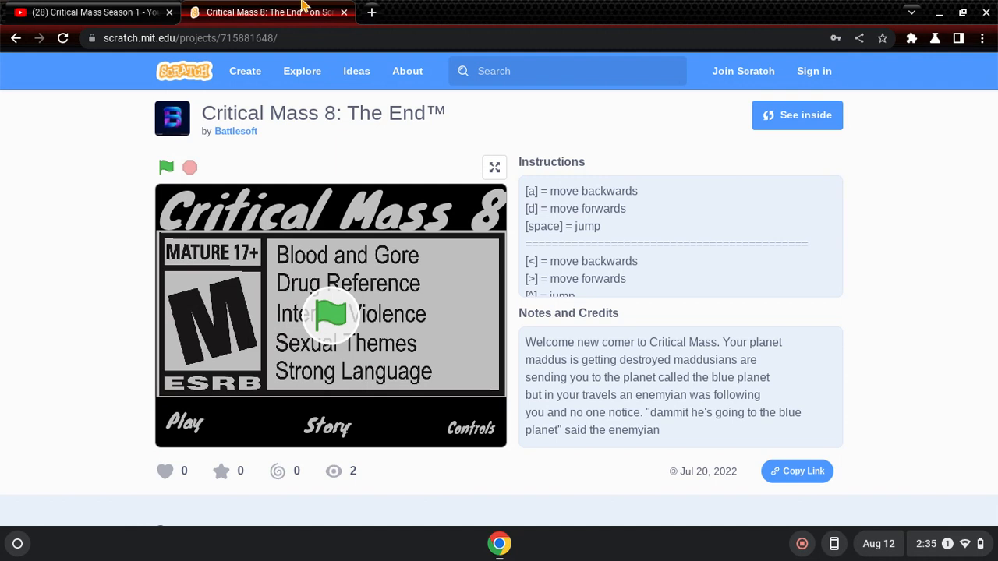
{"action": "mouse_move", "coordinate": [253, 429]}
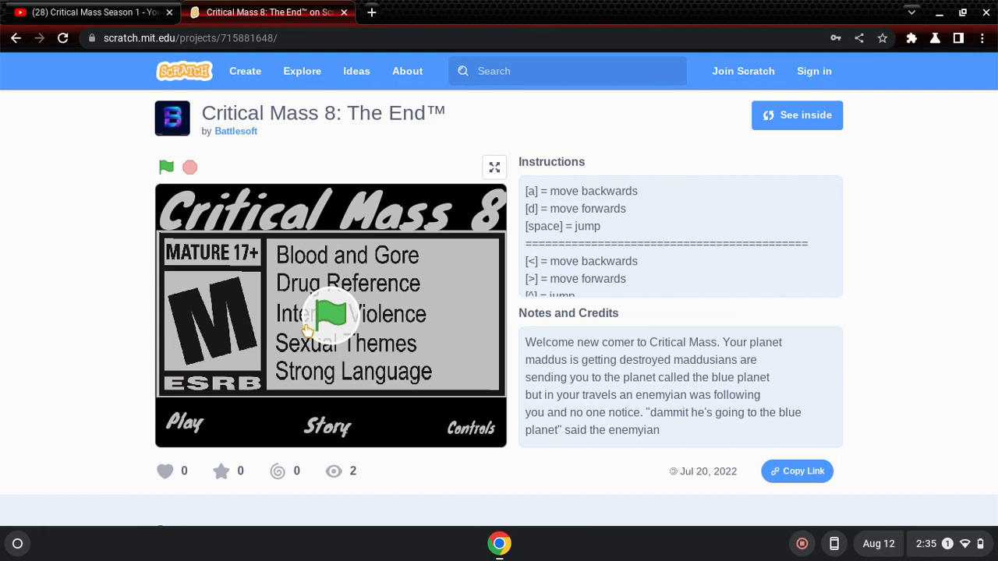
{"action": "mouse_move", "coordinate": [356, 71]}
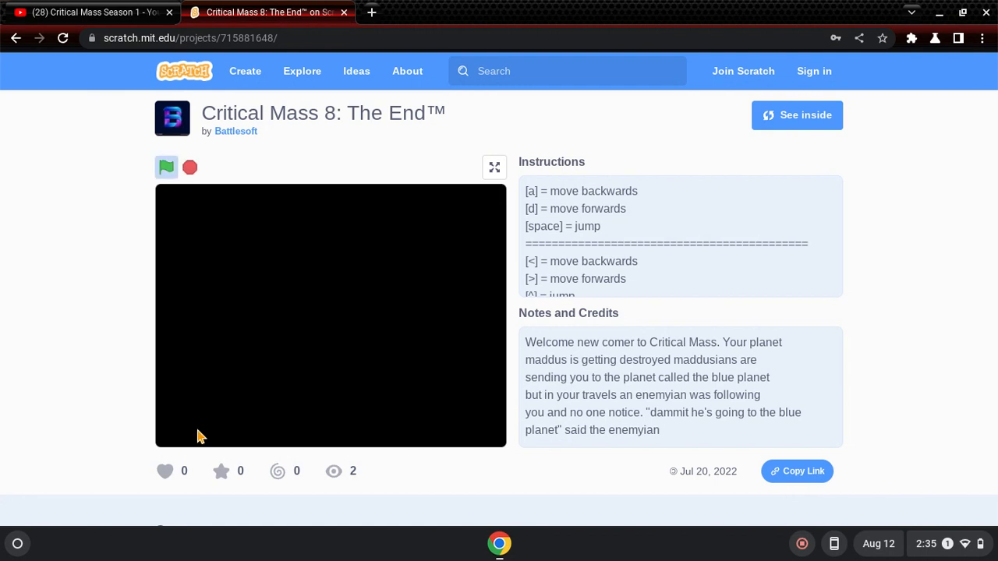
{"action": "left_click", "coordinate": [493, 167]}
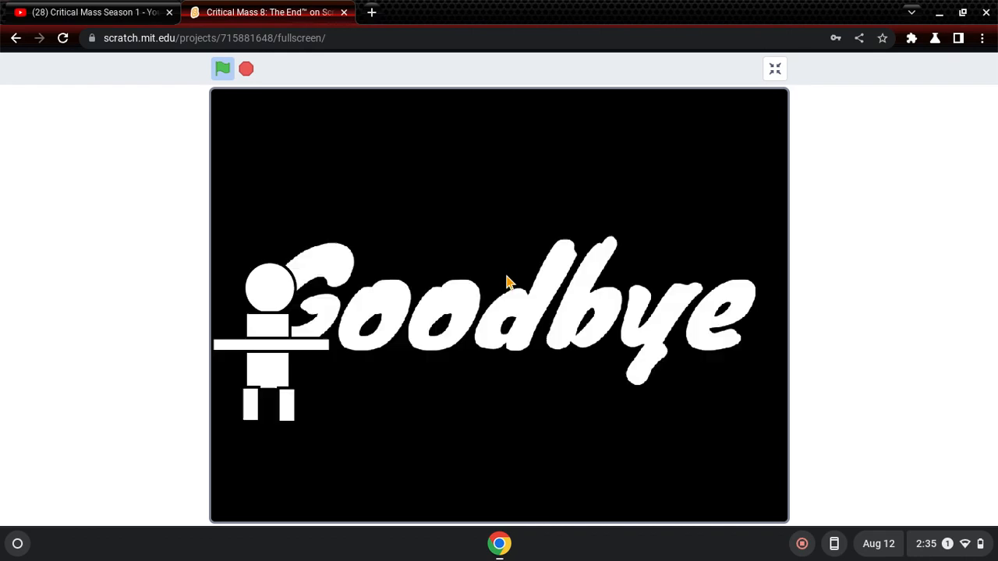
- Click the stage at the Goodbye screen, then exit full-screen to the project page
{"action": "left_click", "coordinate": [222, 69]}
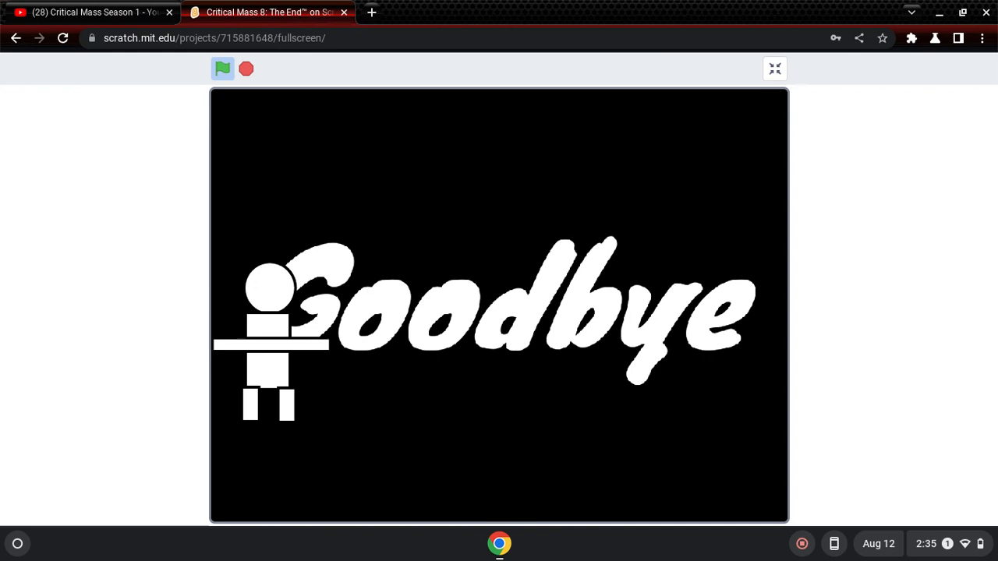
{"action": "left_click", "coordinate": [222, 69]}
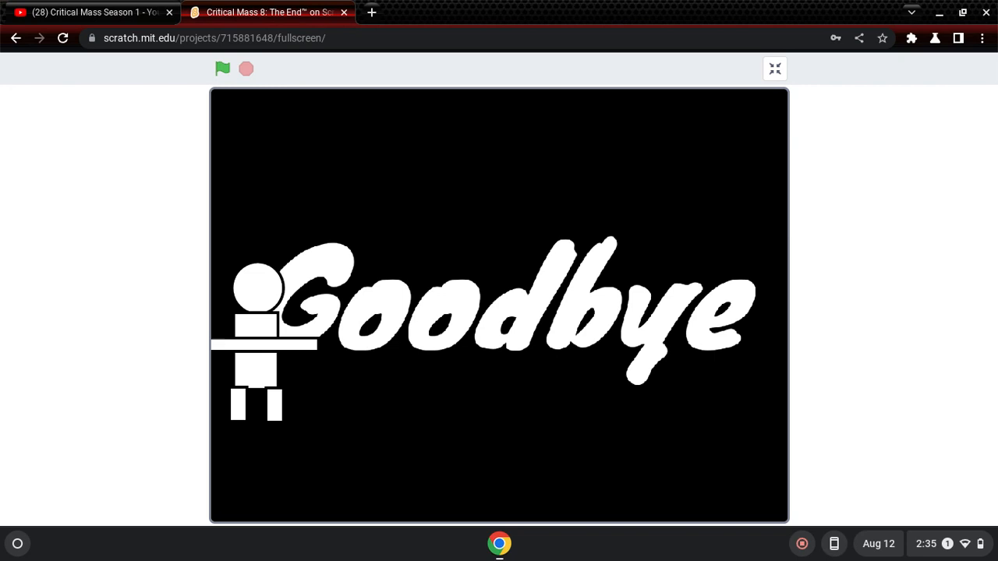
{"action": "mouse_move", "coordinate": [774, 69]}
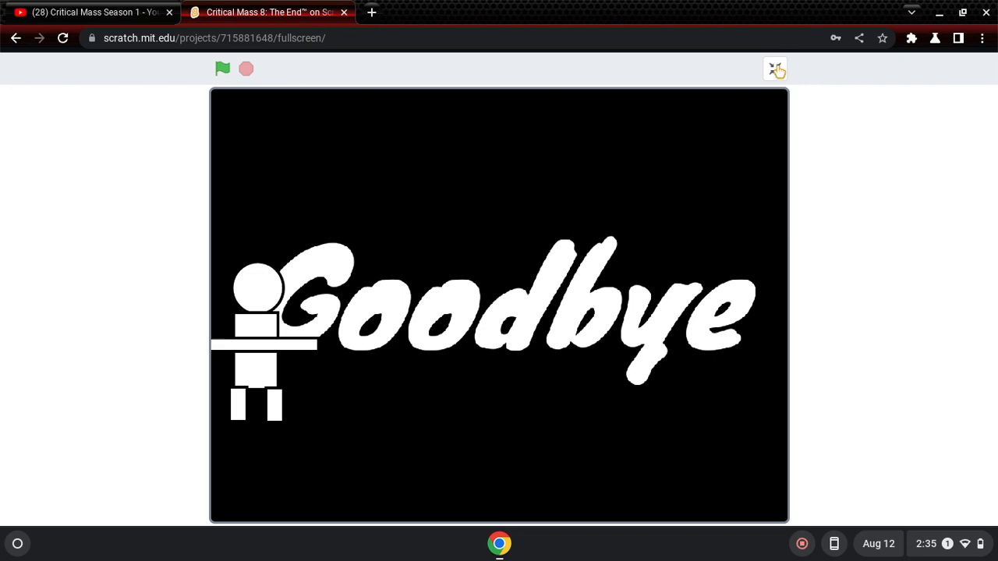
{"action": "left_click", "coordinate": [775, 69]}
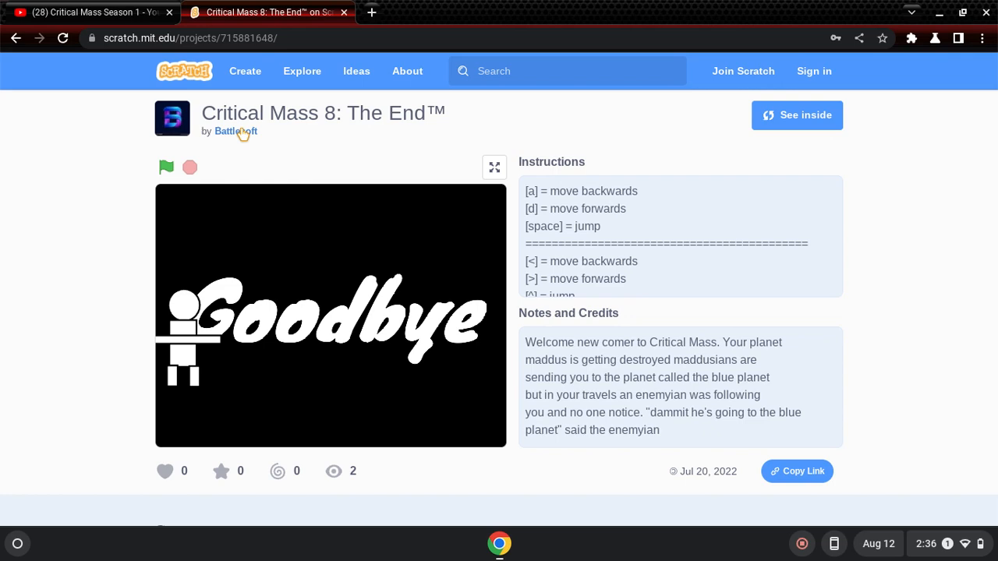
{"action": "left_click", "coordinate": [235, 131]}
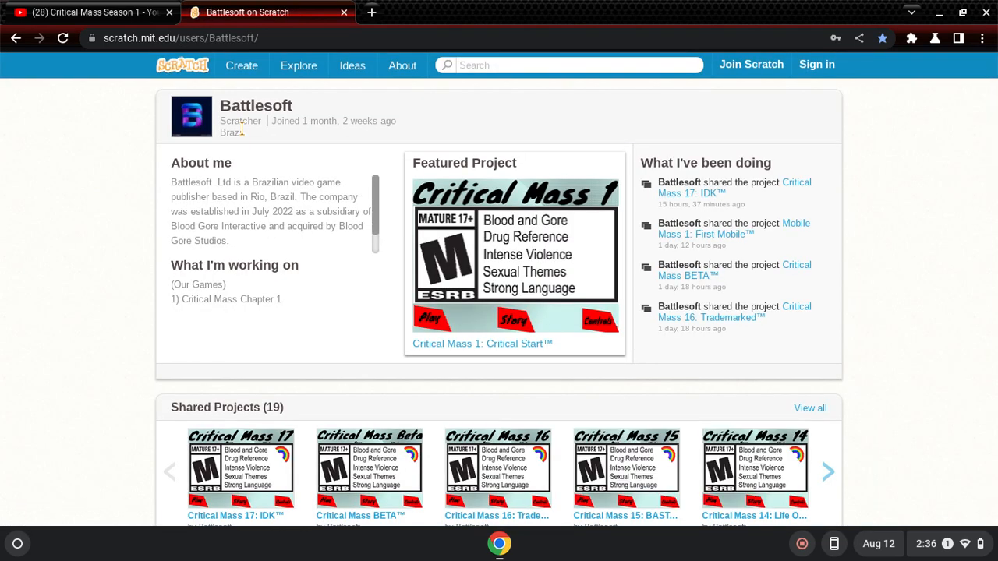
{"action": "left_click", "coordinate": [828, 472]}
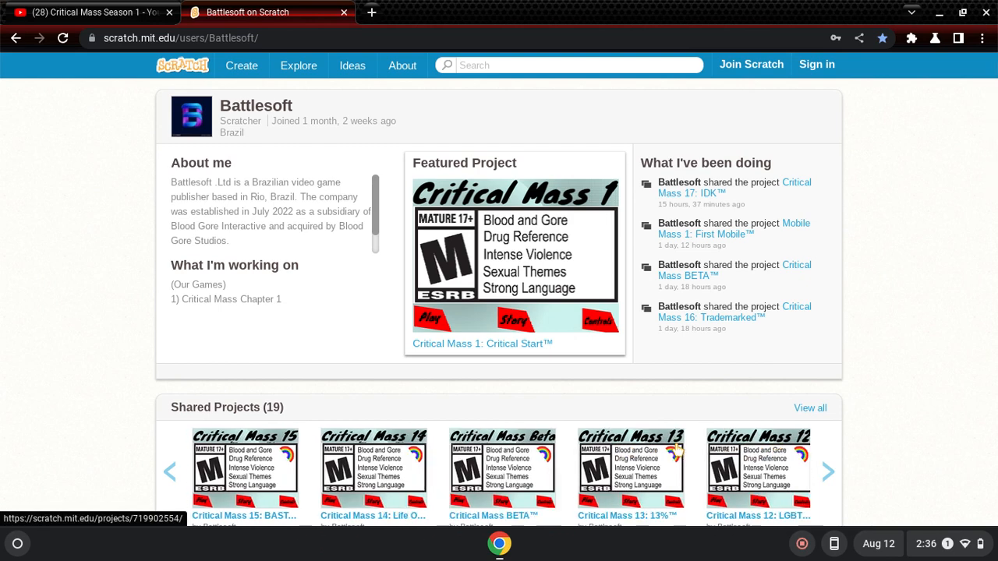
{"action": "left_click", "coordinate": [828, 471]}
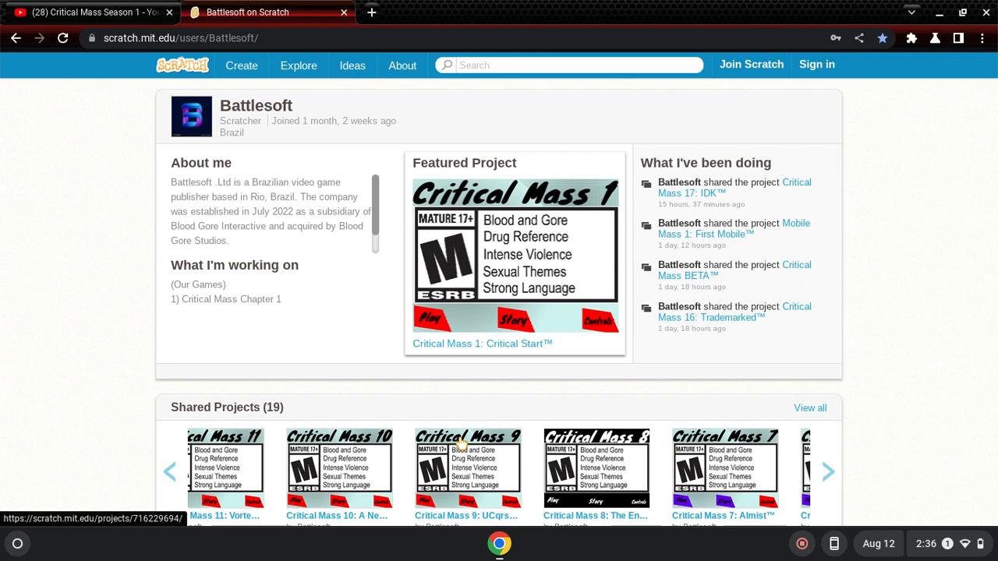
{"action": "left_click", "coordinate": [90, 11]}
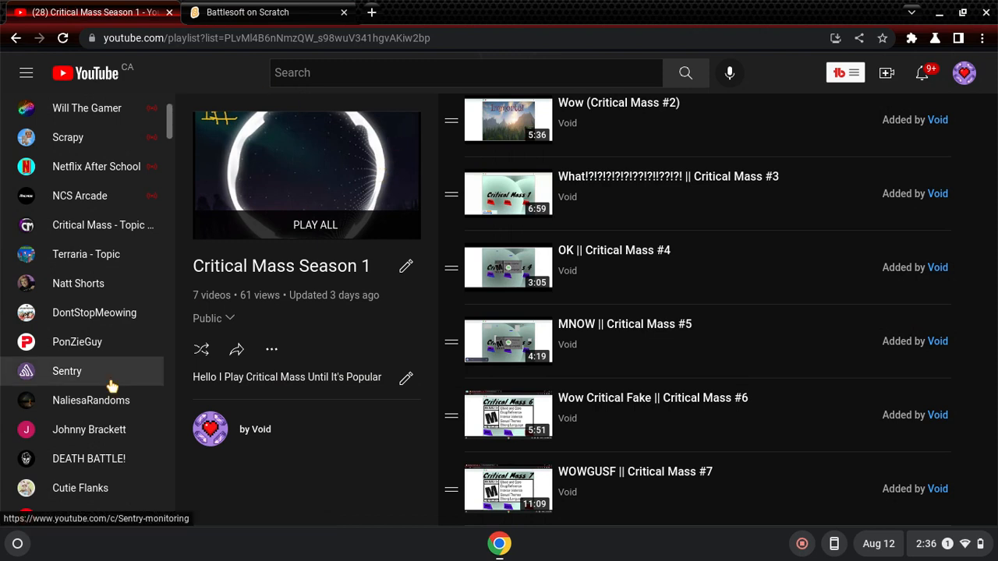
{"action": "scroll", "scroll_direction": "down", "scroll_amount": 3}
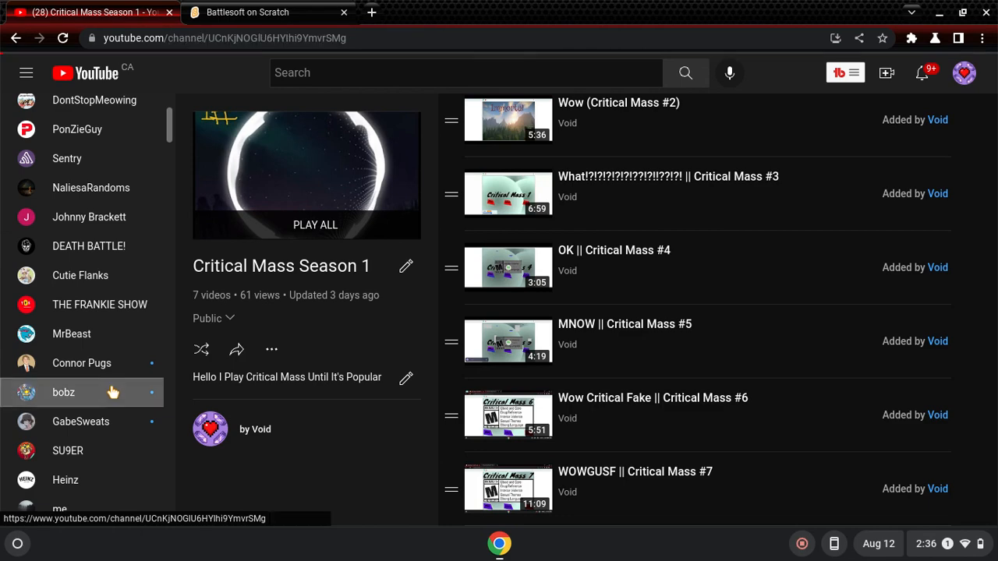
{"action": "left_click", "coordinate": [63, 393]}
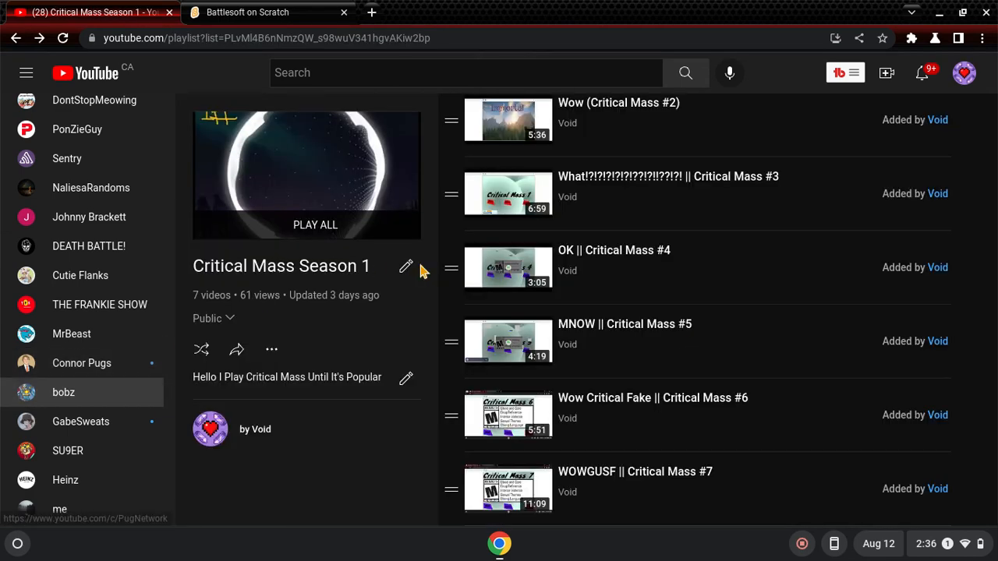
{"action": "mouse_move", "coordinate": [405, 266]}
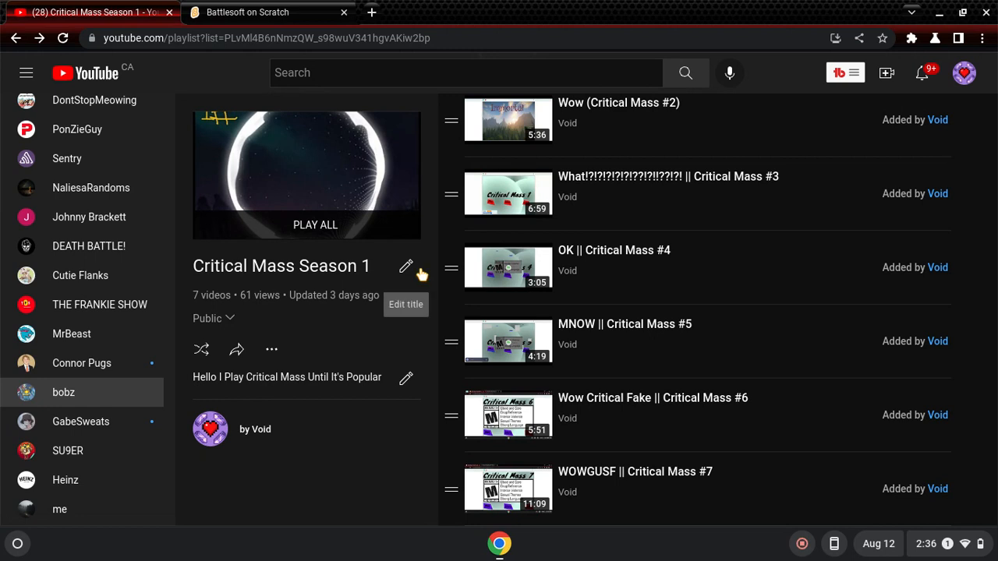
{"action": "mouse_move", "coordinate": [393, 133]}
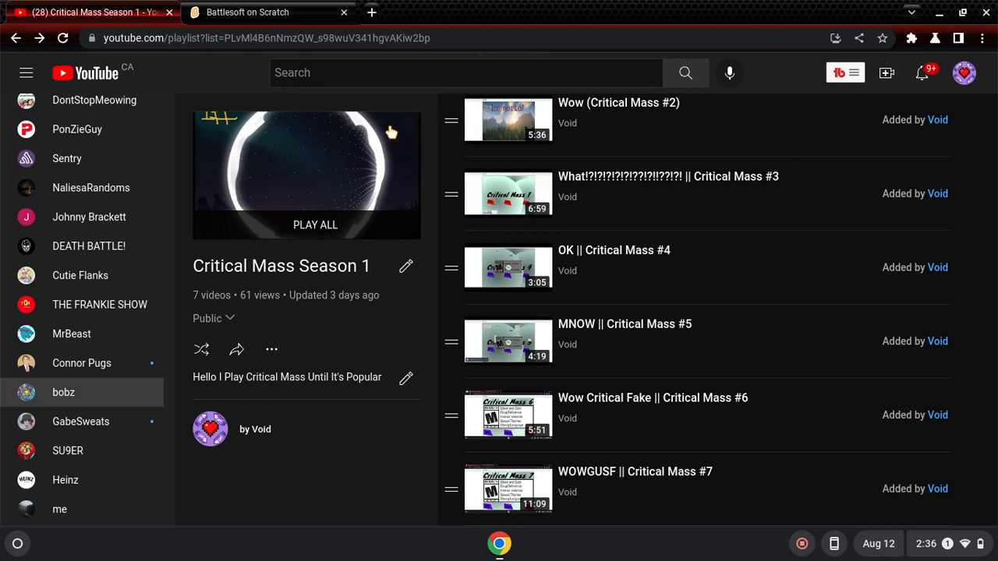
{"action": "left_click", "coordinate": [464, 72]}
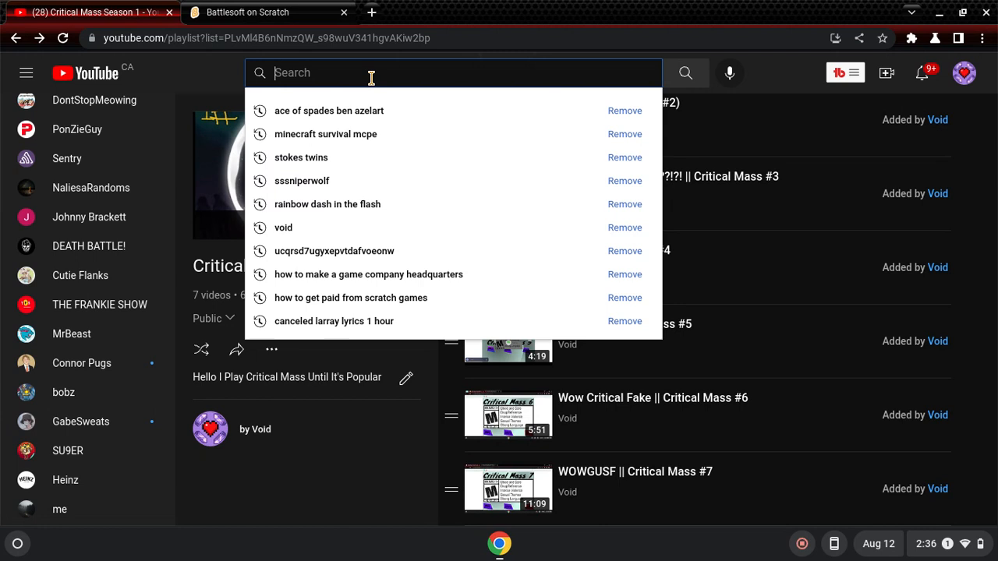
{"action": "left_click", "coordinate": [405, 474]}
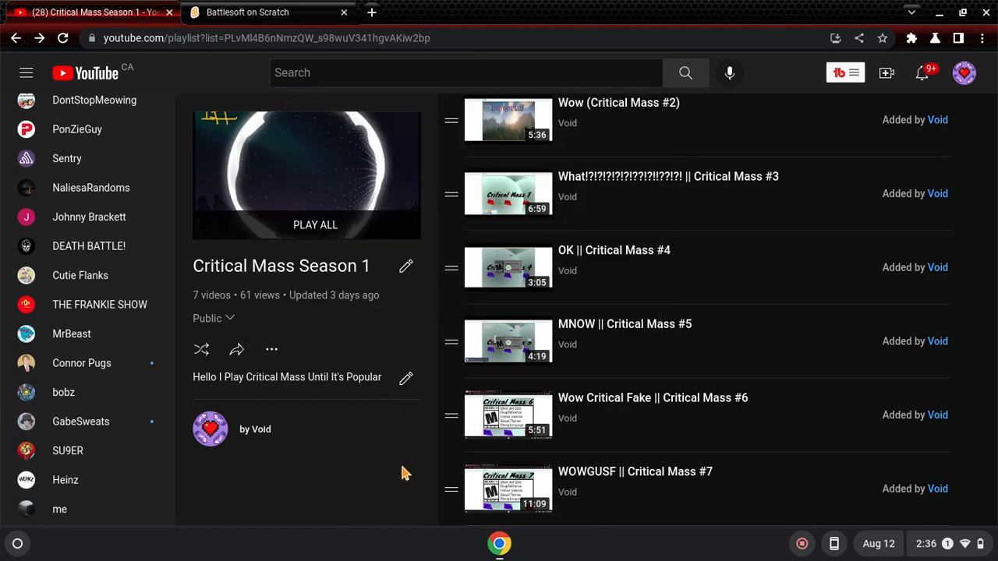
{"action": "mouse_move", "coordinate": [404, 468]}
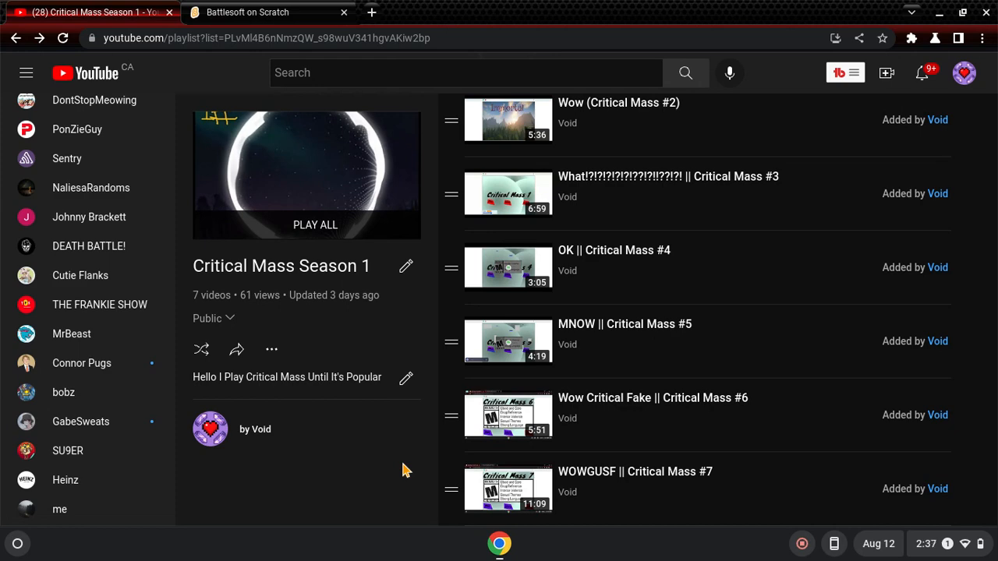
{"action": "left_click", "coordinate": [247, 12]}
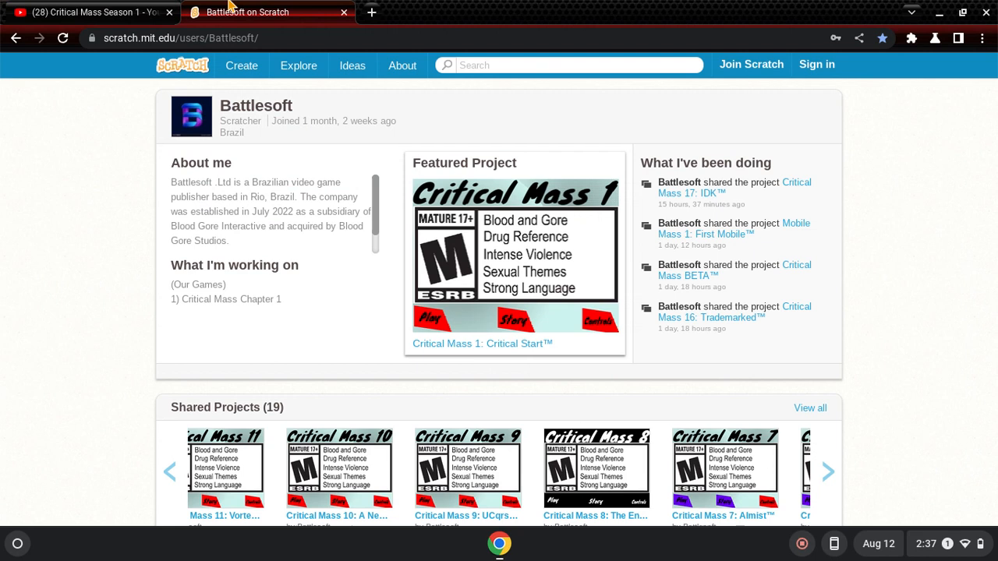
{"action": "mouse_move", "coordinate": [85, 178]}
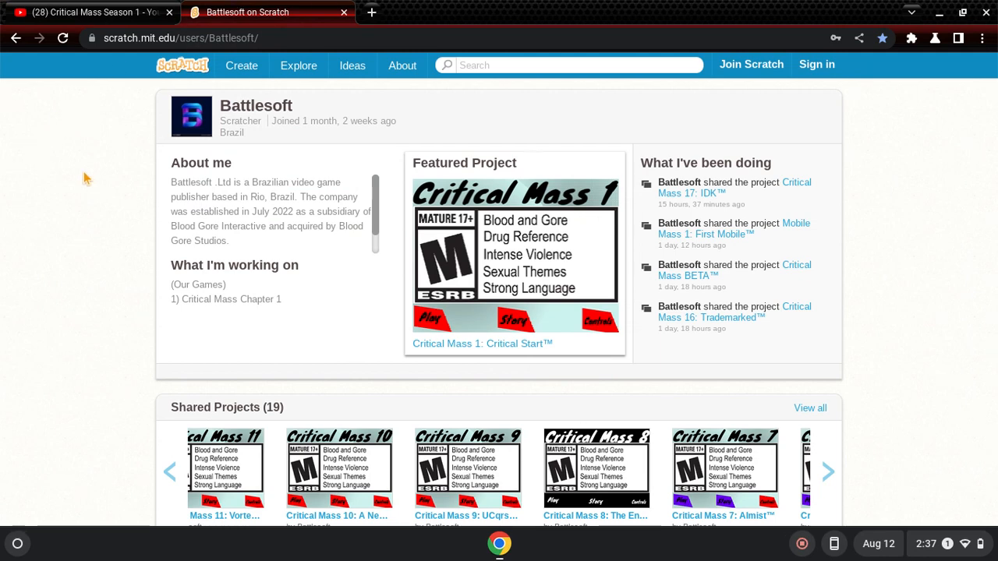
- Scroll to Battlesoft's Followers and open BloodGoreInteractive's profile
{"action": "scroll", "scroll_direction": "down", "scroll_amount": 3}
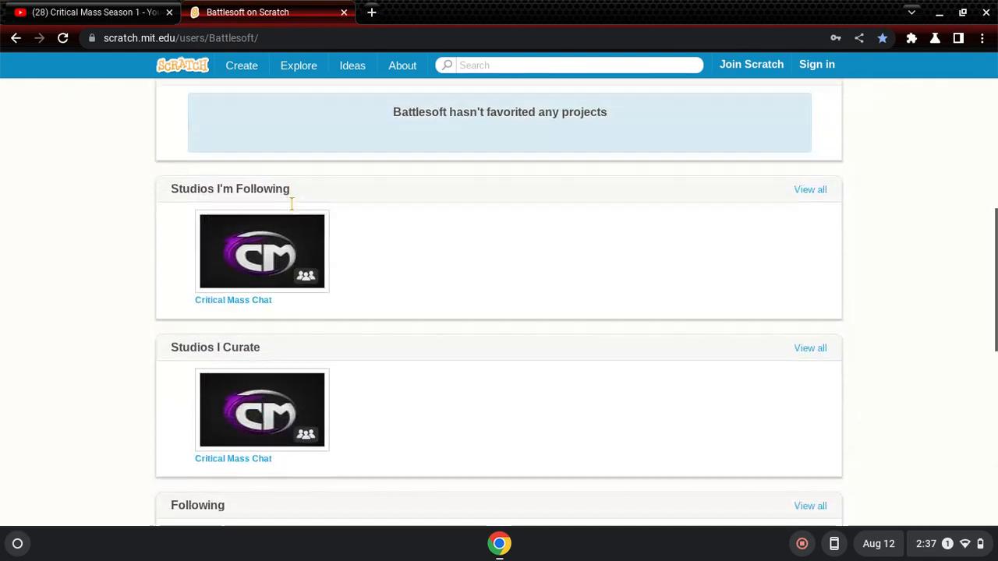
{"action": "scroll", "scroll_direction": "down", "scroll_amount": 3}
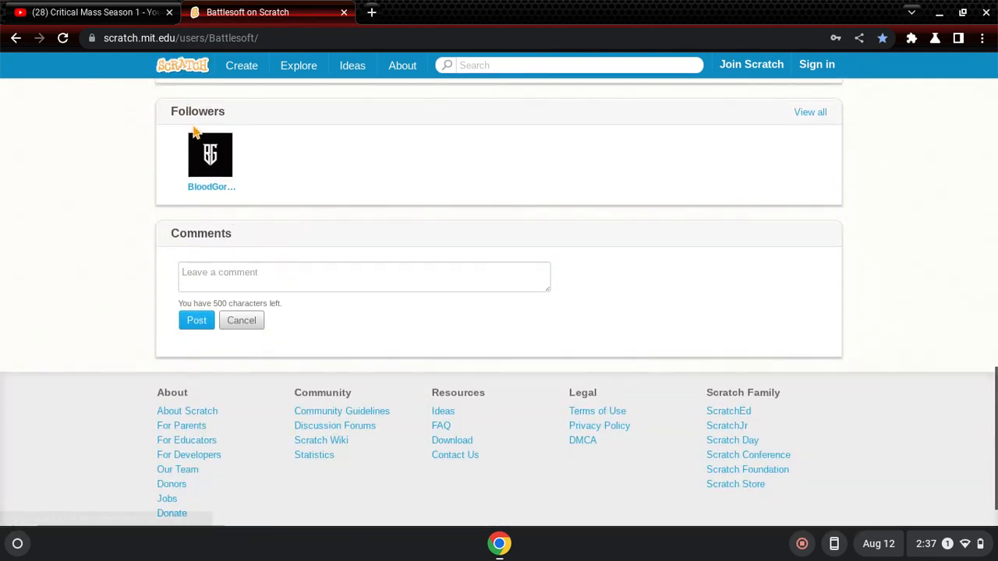
{"action": "left_click", "coordinate": [211, 154]}
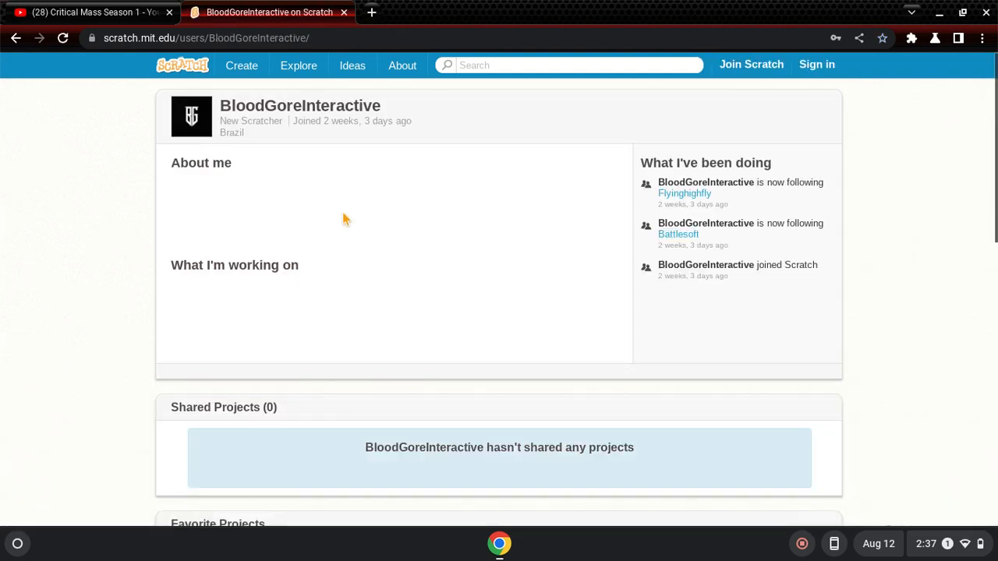
{"action": "mouse_move", "coordinate": [312, 331]}
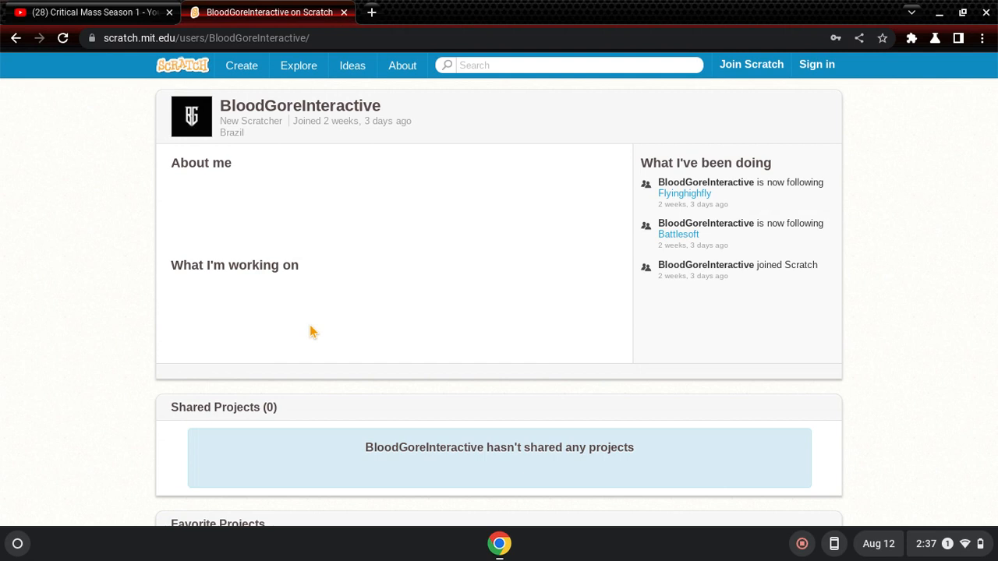
{"action": "mouse_move", "coordinate": [284, 92]}
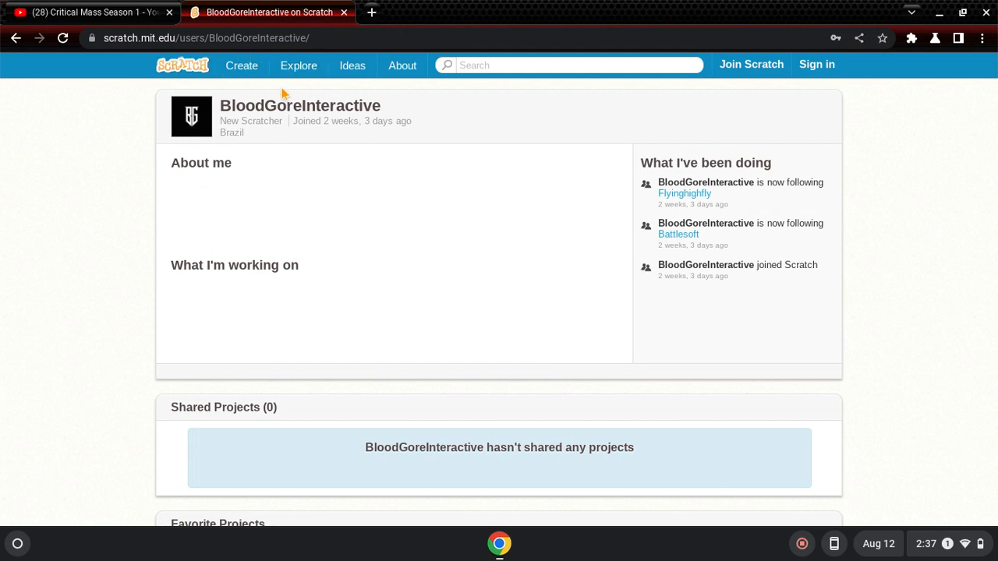
{"action": "mouse_move", "coordinate": [293, 97]}
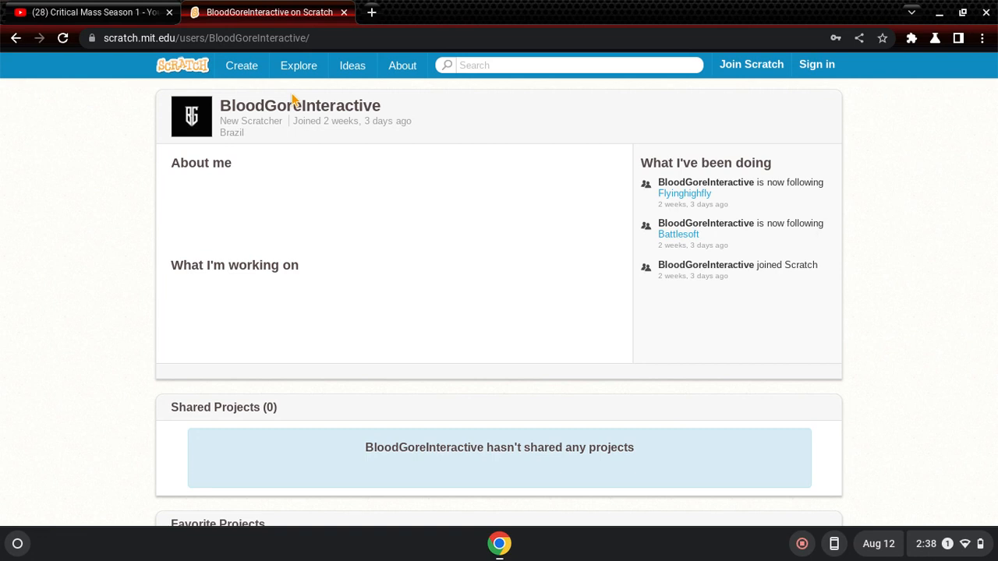
{"action": "mouse_move", "coordinate": [803, 536]}
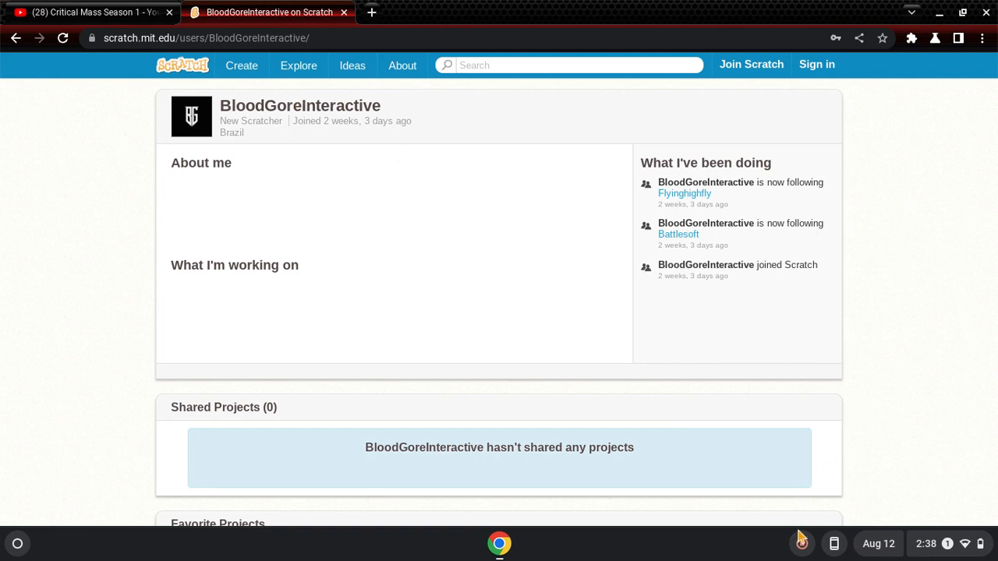